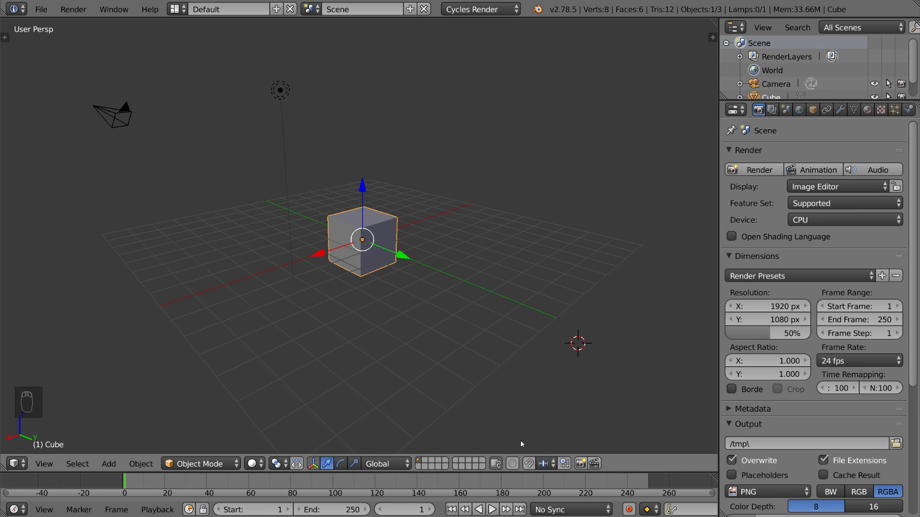
pyautogui.moveTo(345, 333)
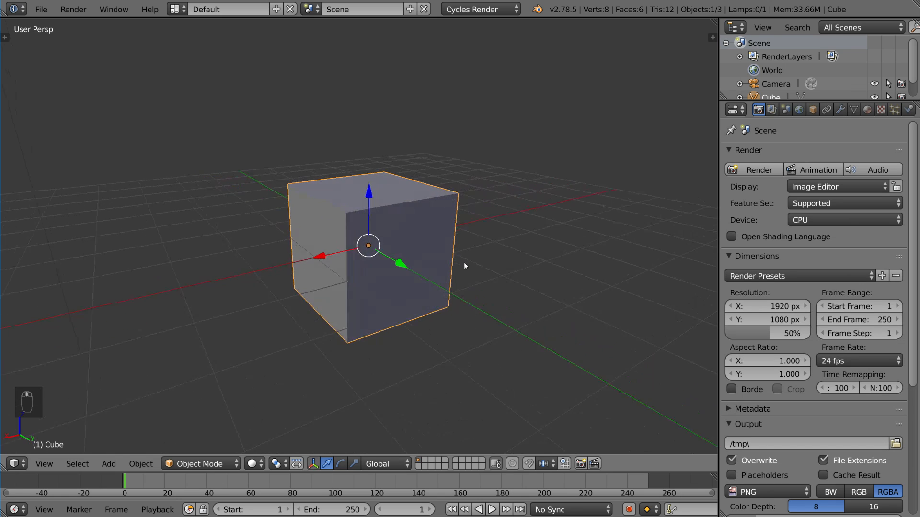
# - Enter edit mode on the default cube to begin extruding its faces
pyautogui.press('Tab')
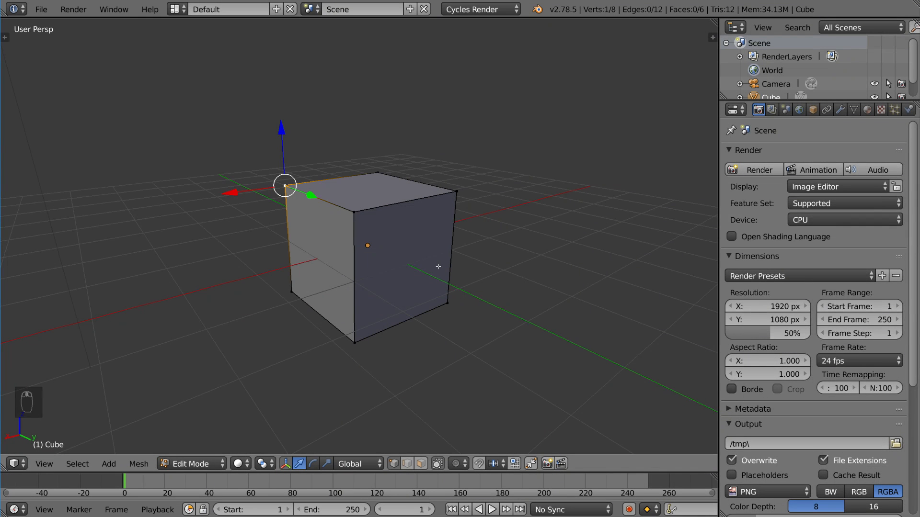
pyautogui.moveTo(409, 267)
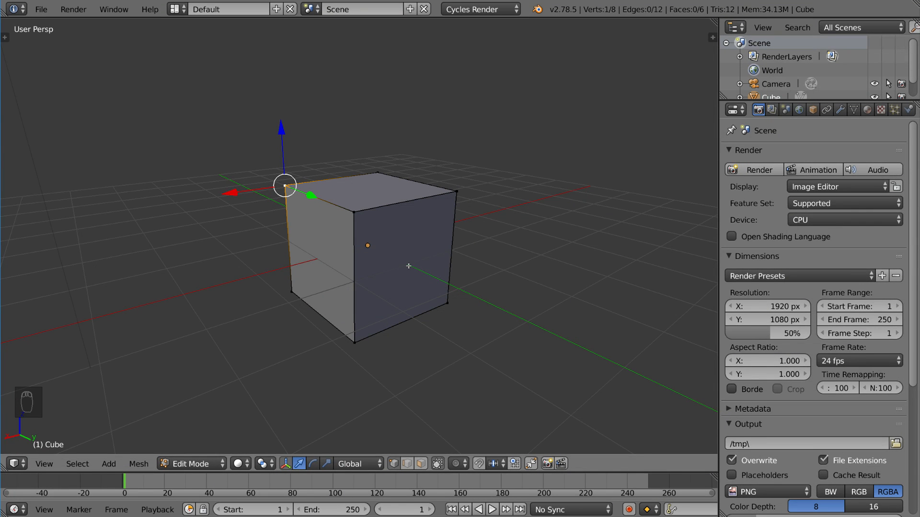
pyautogui.moveTo(359, 247)
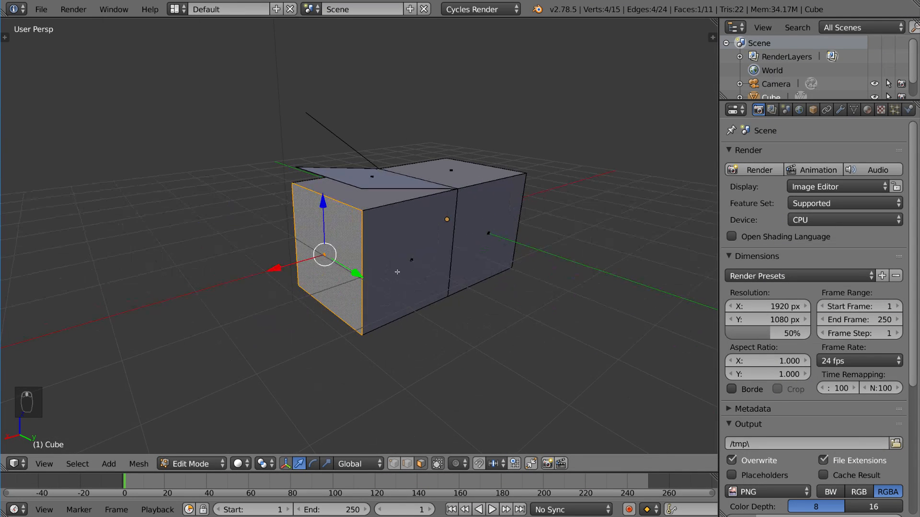
pyautogui.moveTo(375, 280)
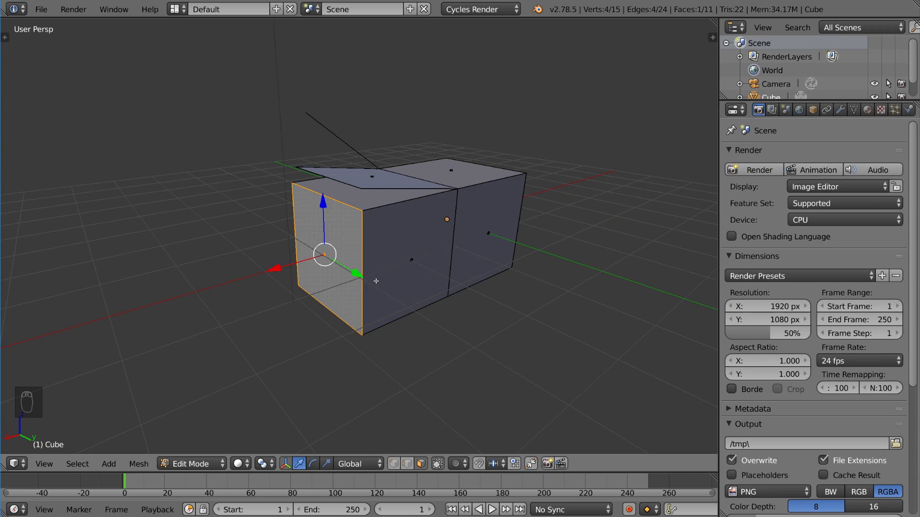
# - Extrude the end face outward into a third box section and position it
pyautogui.press('E')
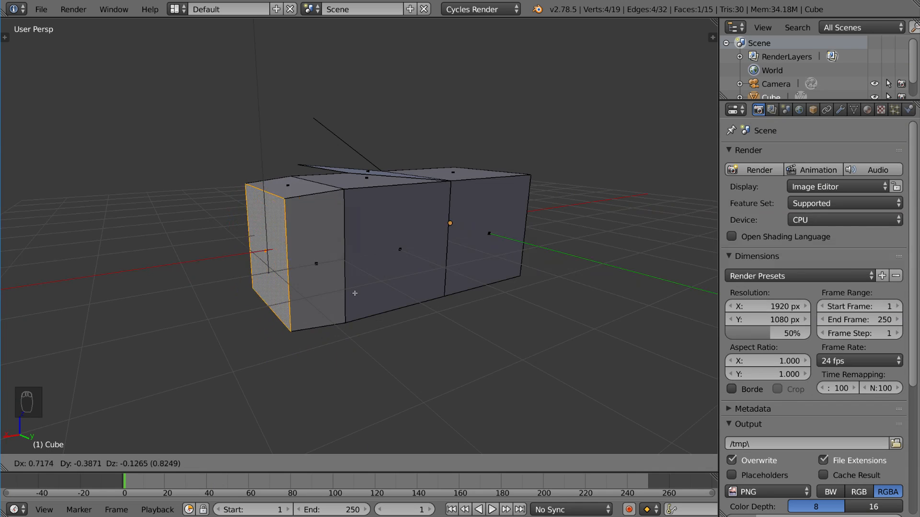
pyautogui.moveTo(354, 293); pyautogui.dragTo(332, 315)
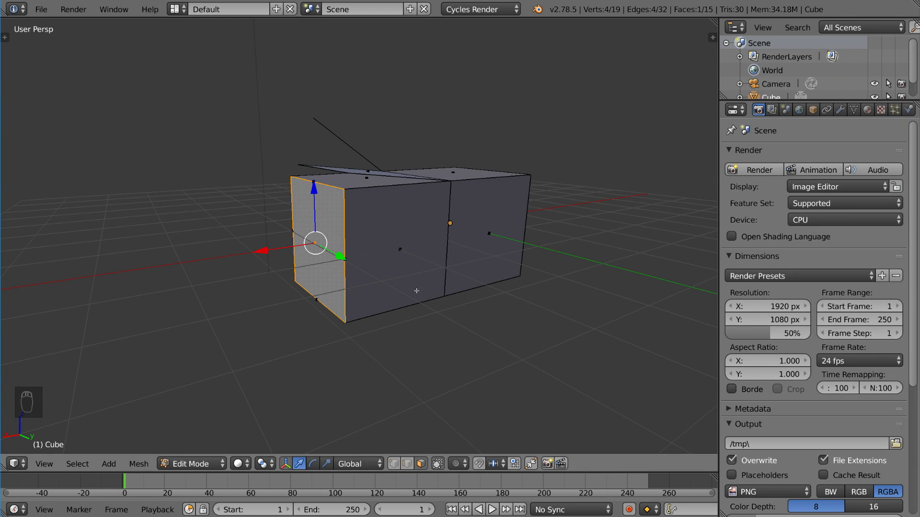
# - Extrude and scale further end-face sections, then revert to a fresh default cube scene
pyautogui.press('s')
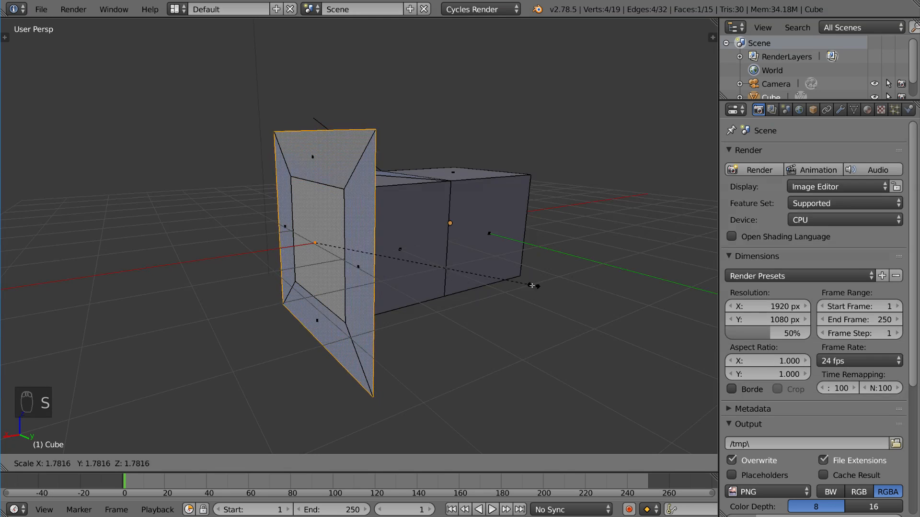
pyautogui.press('E')
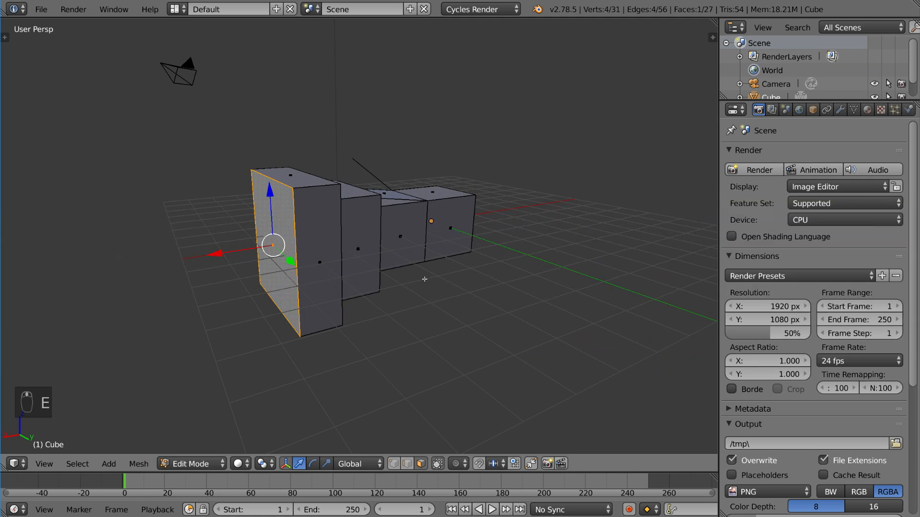
pyautogui.press('e')
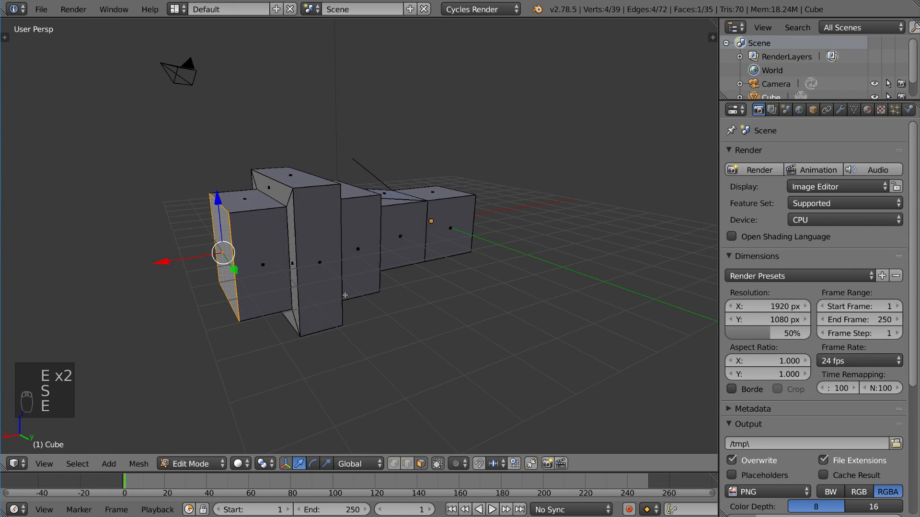
pyautogui.click(191, 463)
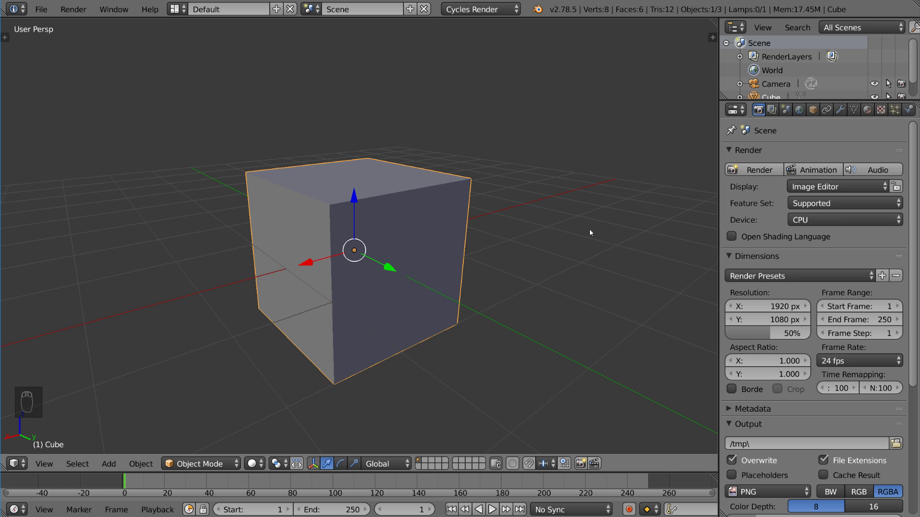
pyautogui.moveTo(551, 246)
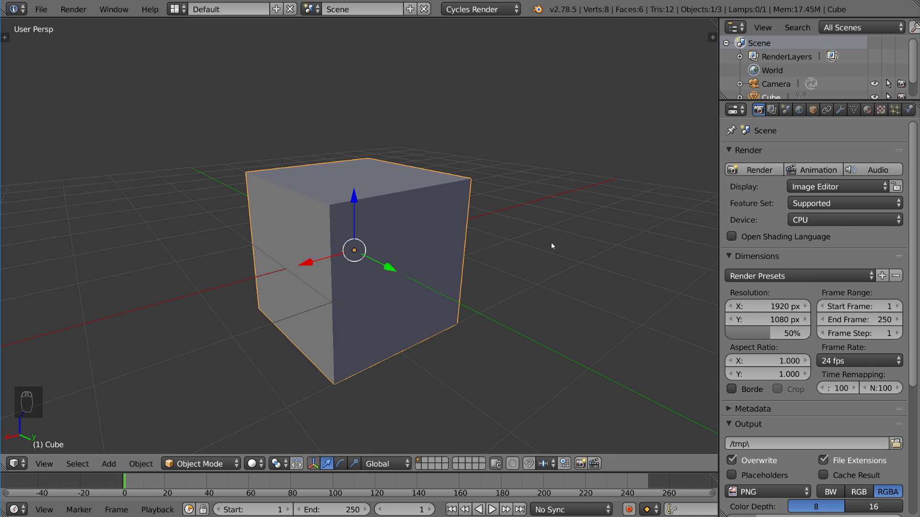
pyautogui.moveTo(536, 261)
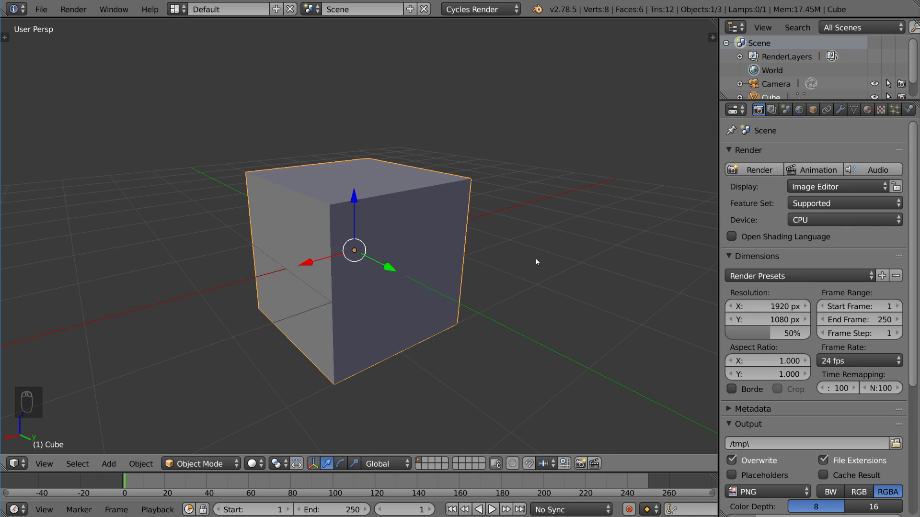
pyautogui.press('Tab')
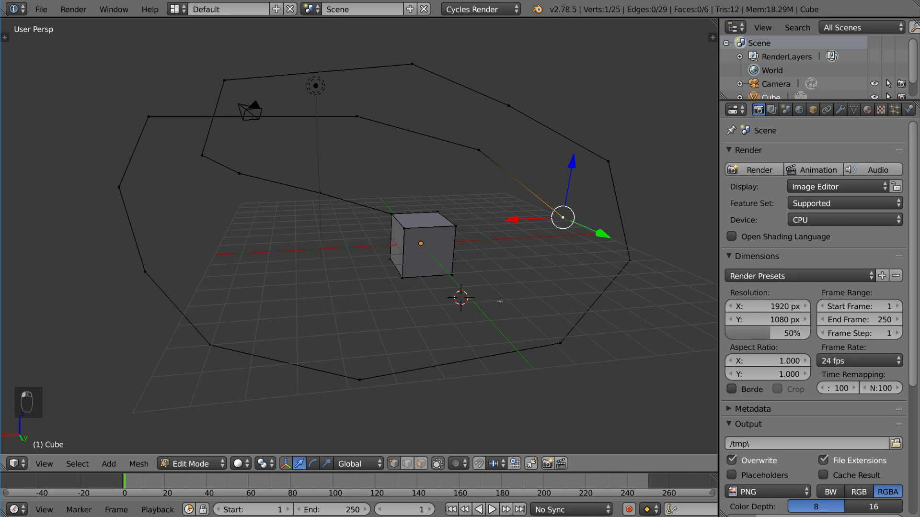
pyautogui.moveTo(561, 218); pyautogui.dragTo(347, 266)
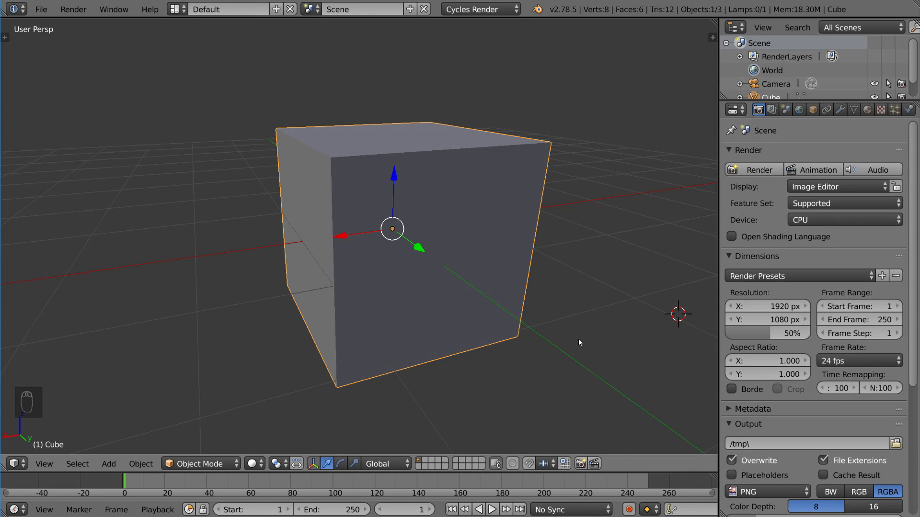
pyautogui.moveTo(575, 344)
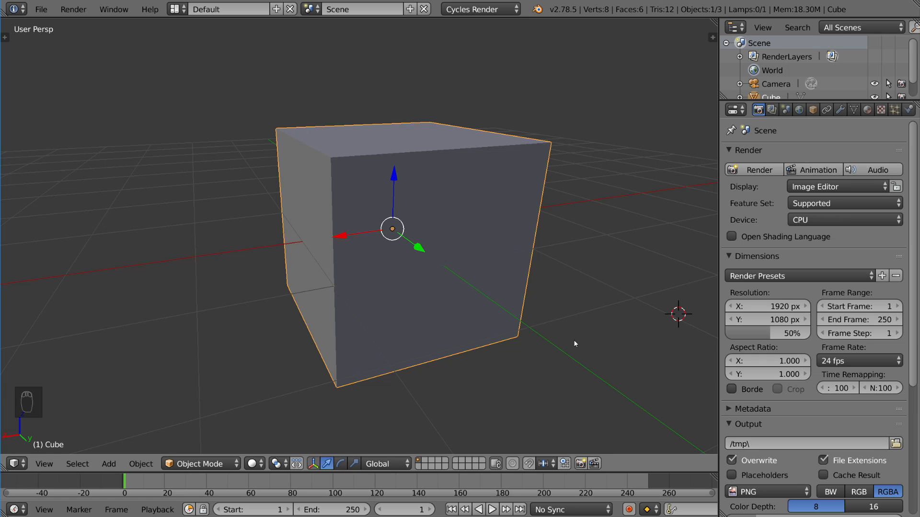
pyautogui.moveTo(541, 329)
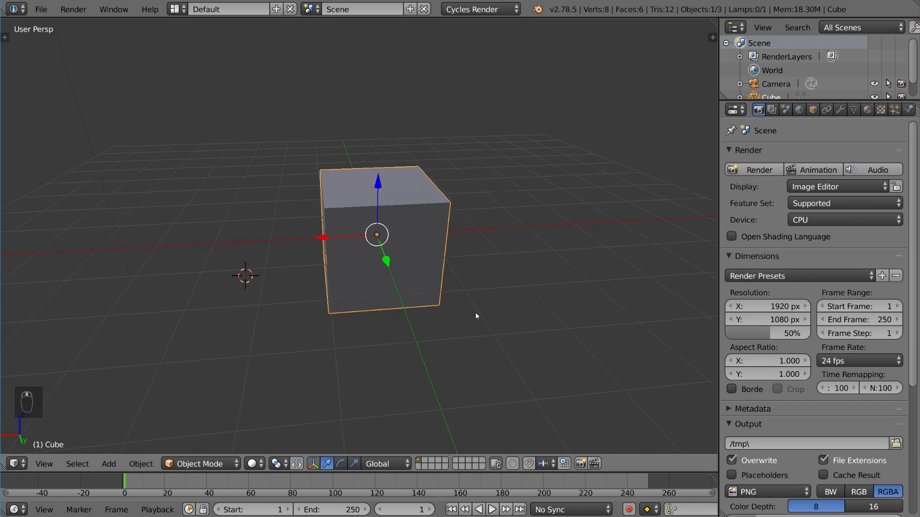
# - Replace the cube with a UV sphere at the scene centre
pyautogui.press('Tab')
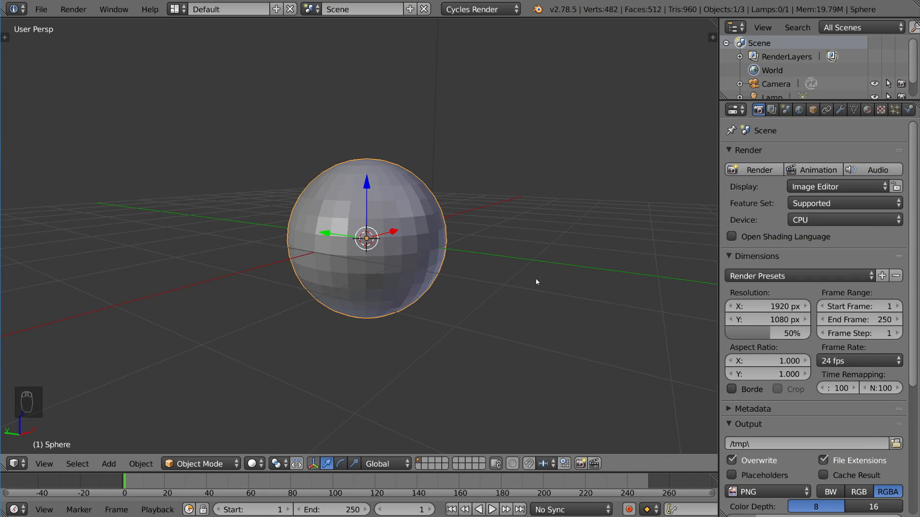
pyautogui.moveTo(532, 299)
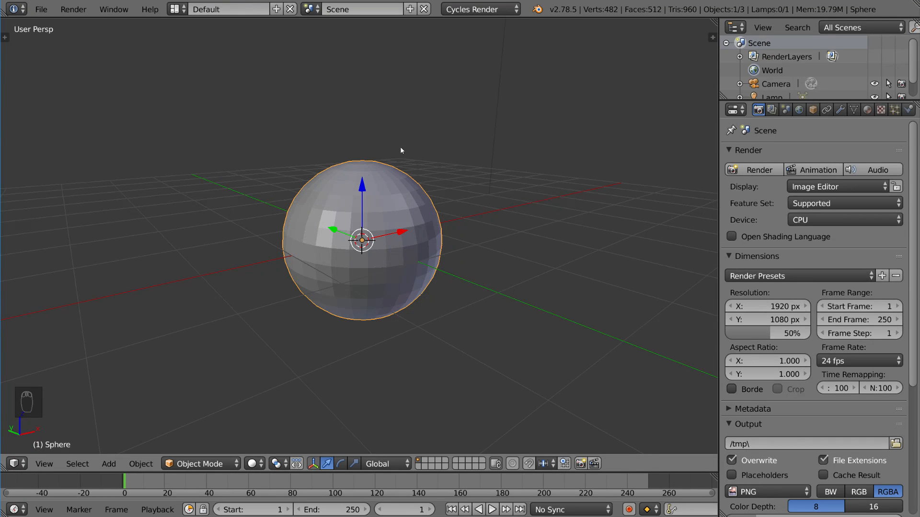
pyautogui.moveTo(473, 255)
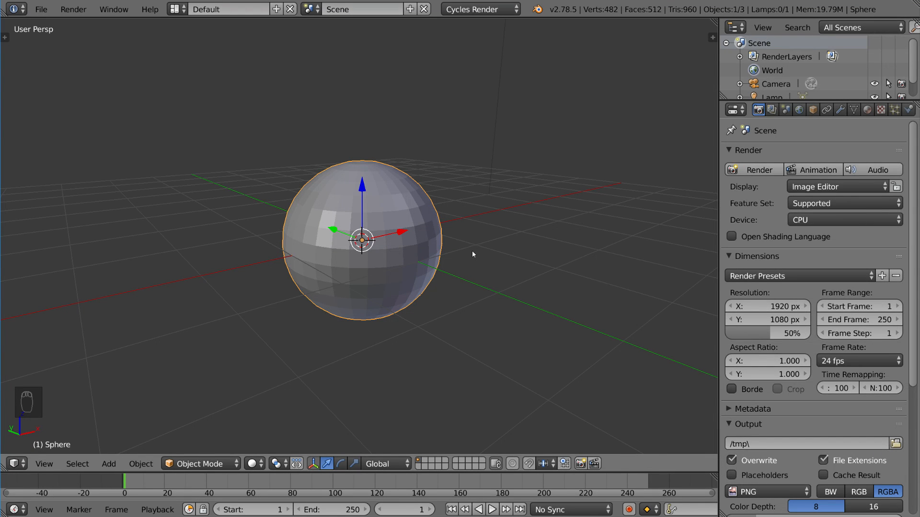
pyautogui.moveTo(446, 260)
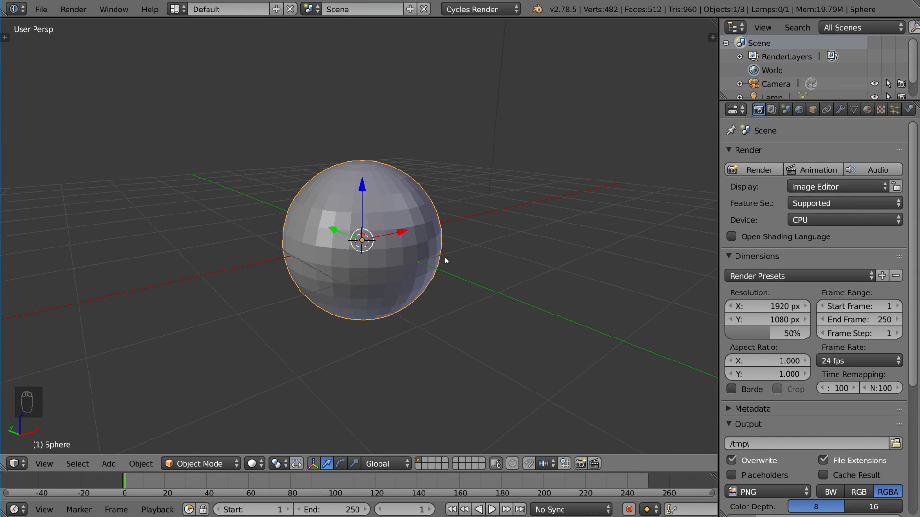
# - Extrude scattered sphere faces individually, push them out, then undo the trial extrusions
pyautogui.press('Tab')
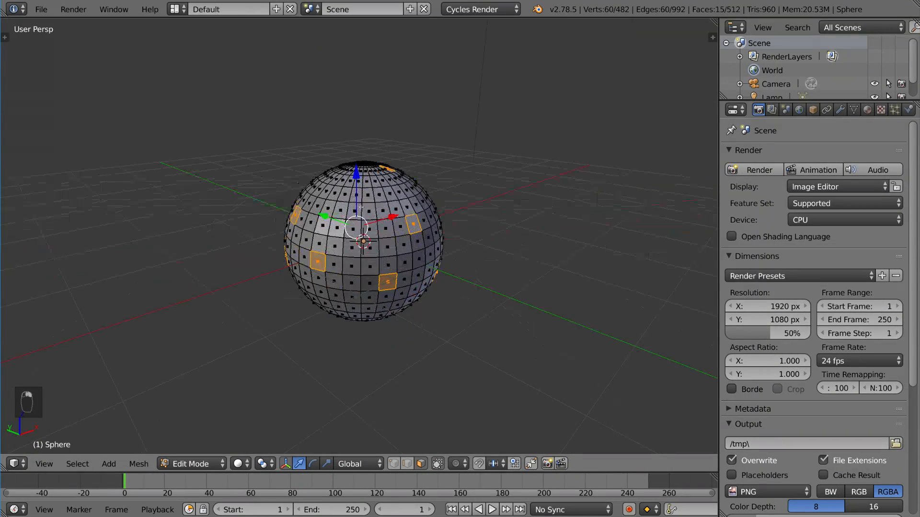
pyautogui.press('E')
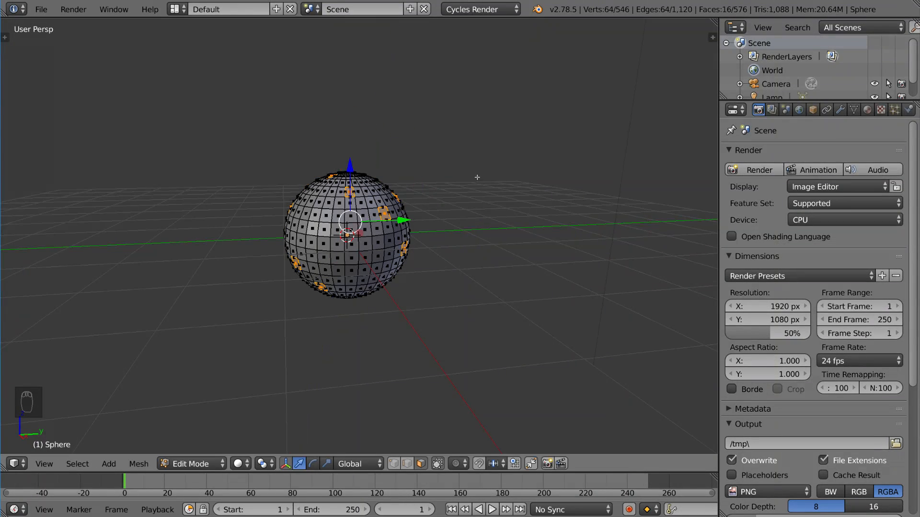
pyautogui.press('s')
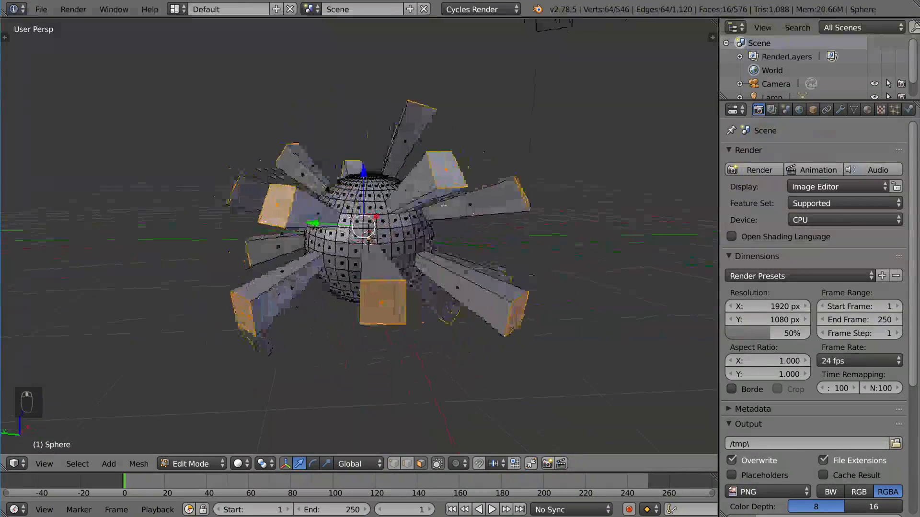
pyautogui.press('ctrl+z')
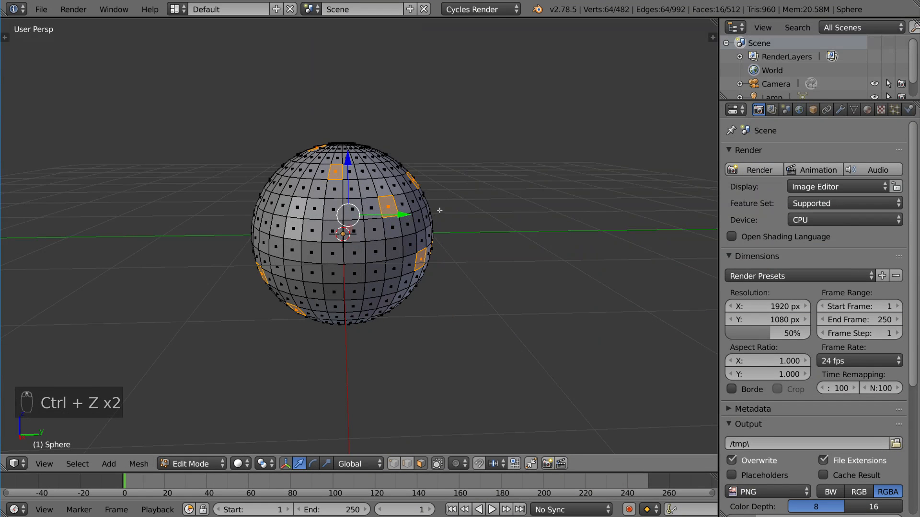
pyautogui.scroll(-3)
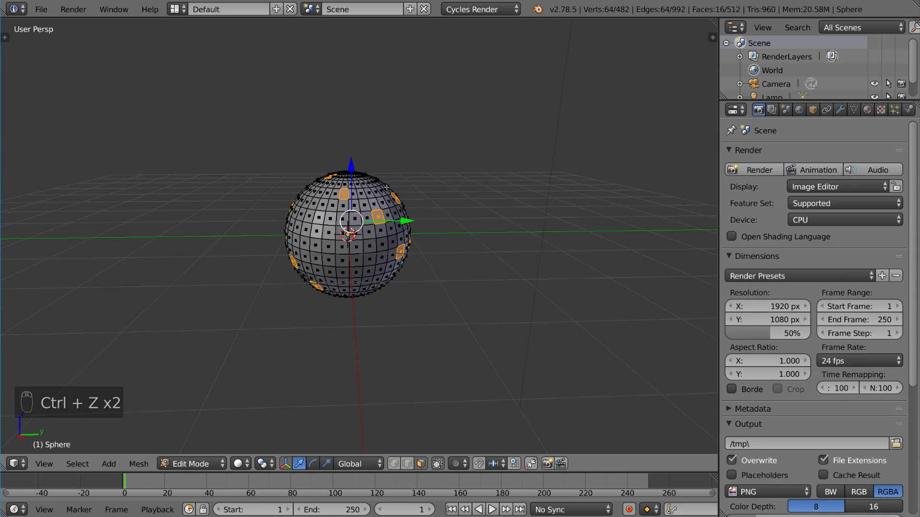
# - Use Extrude Individual from the Tool Shelf to push the sixteen faces a short way out
pyautogui.press('T')
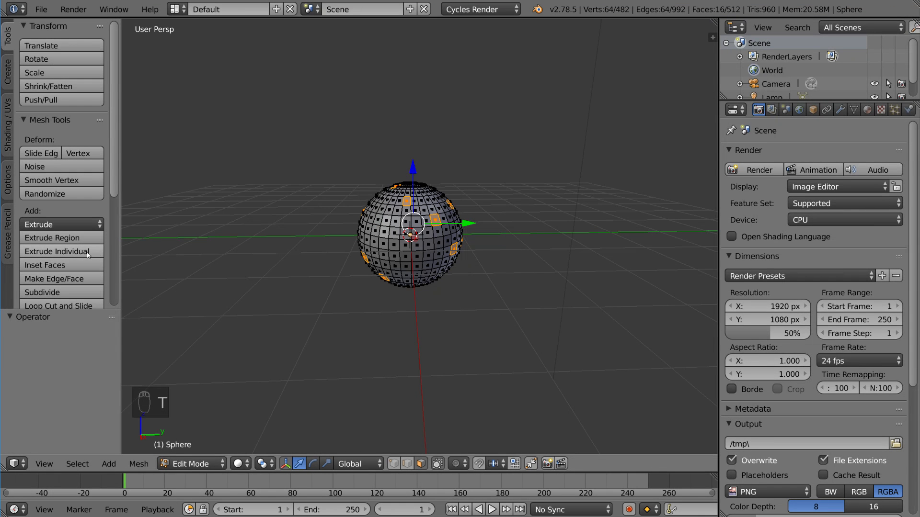
pyautogui.moveTo(72, 254)
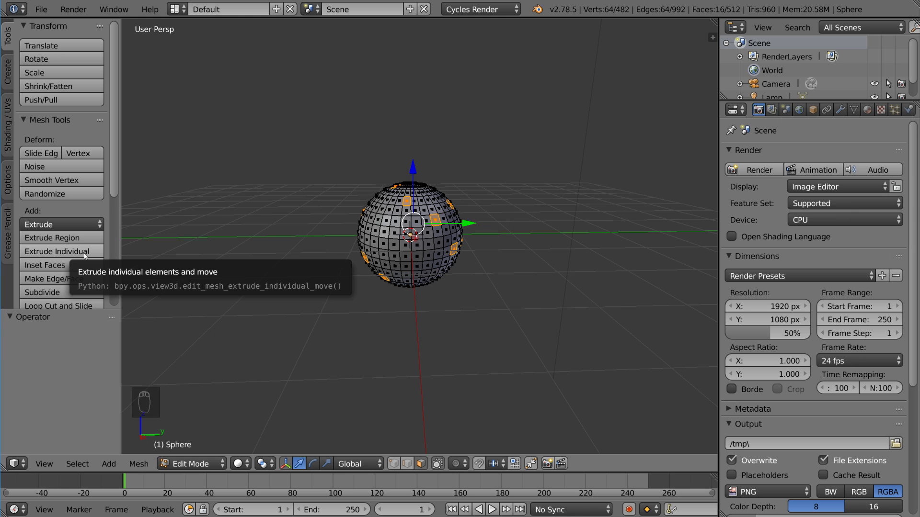
pyautogui.click(58, 251)
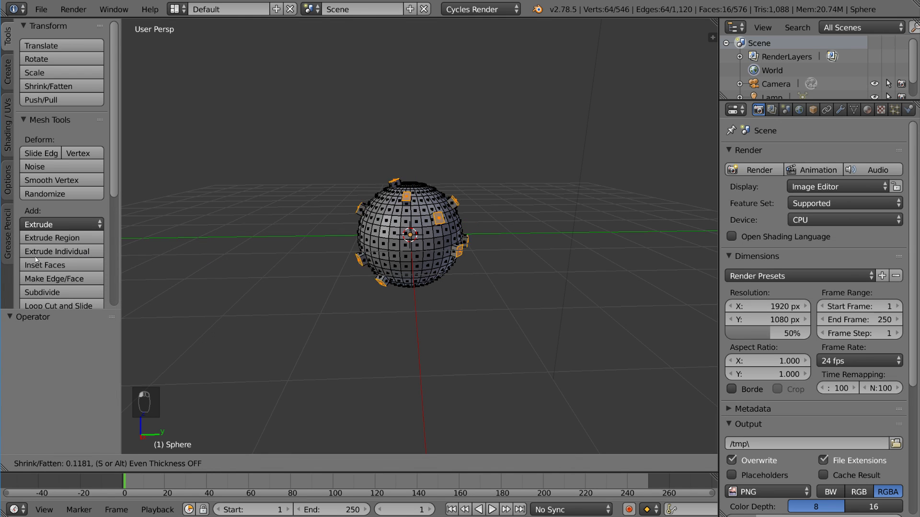
pyautogui.moveTo(593, 262)
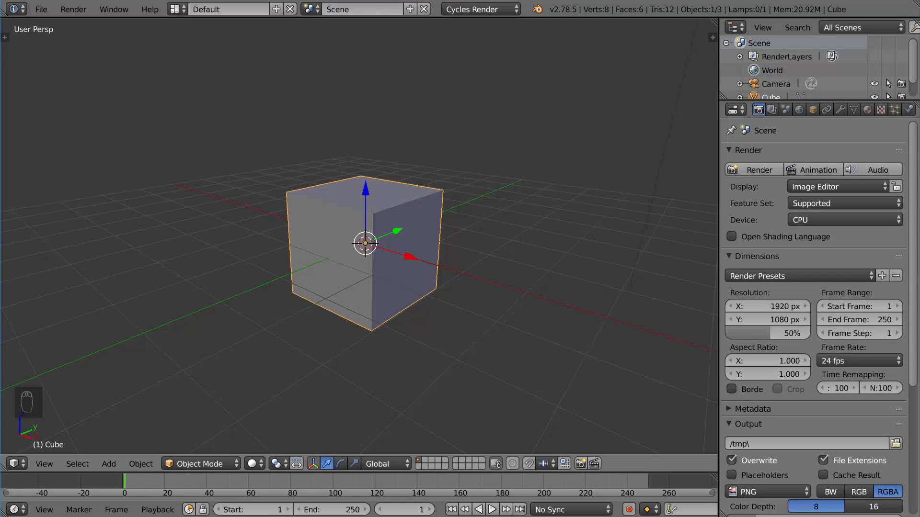
pyautogui.moveTo(427, 338)
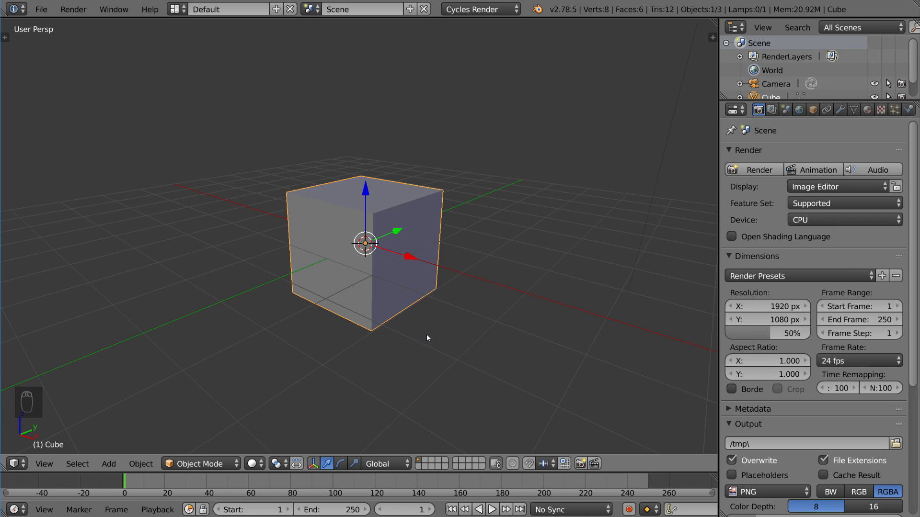
# - Flatten the fresh cube into a thin slab and loop-cut it into a three-by-three grid
pyautogui.press('Tab')
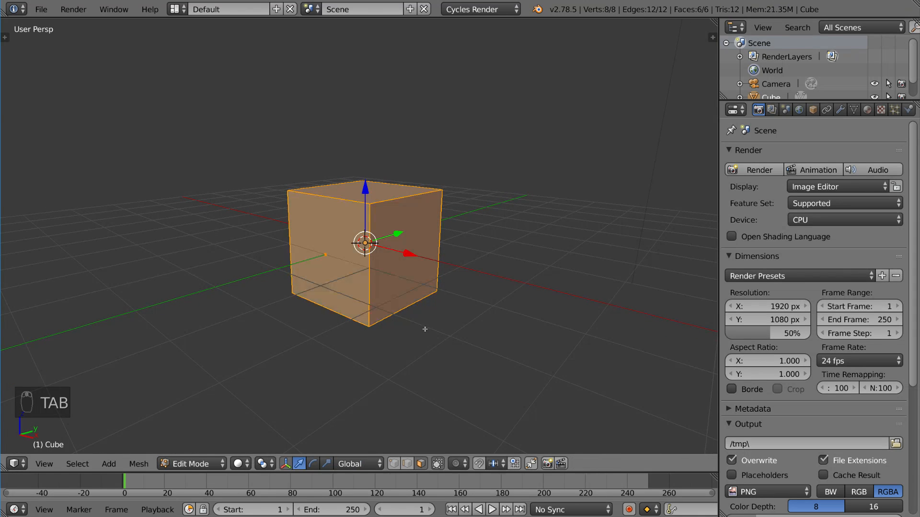
pyautogui.press('s')
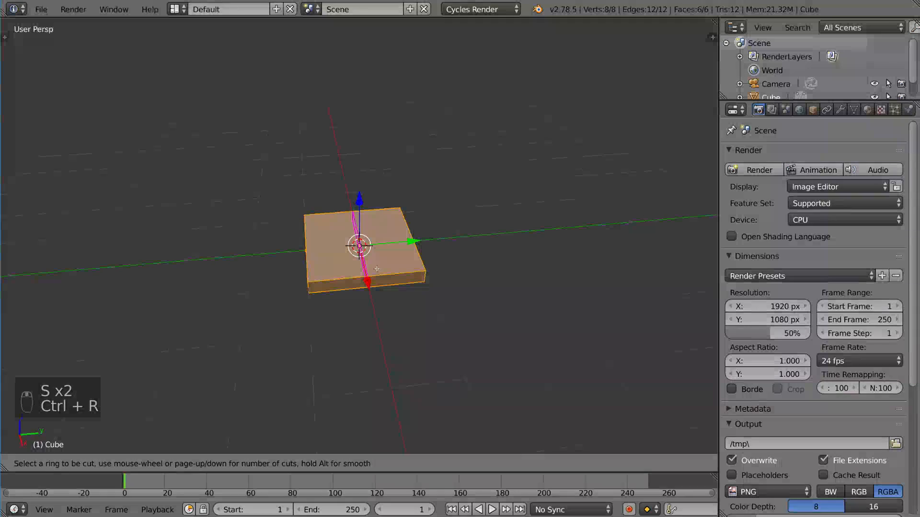
pyautogui.click(359, 246)
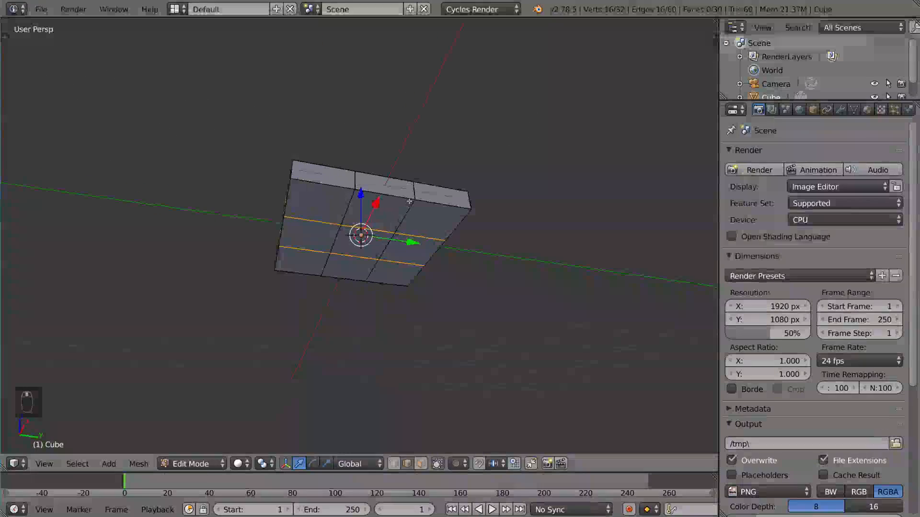
pyautogui.press('Ctrl+Tab')
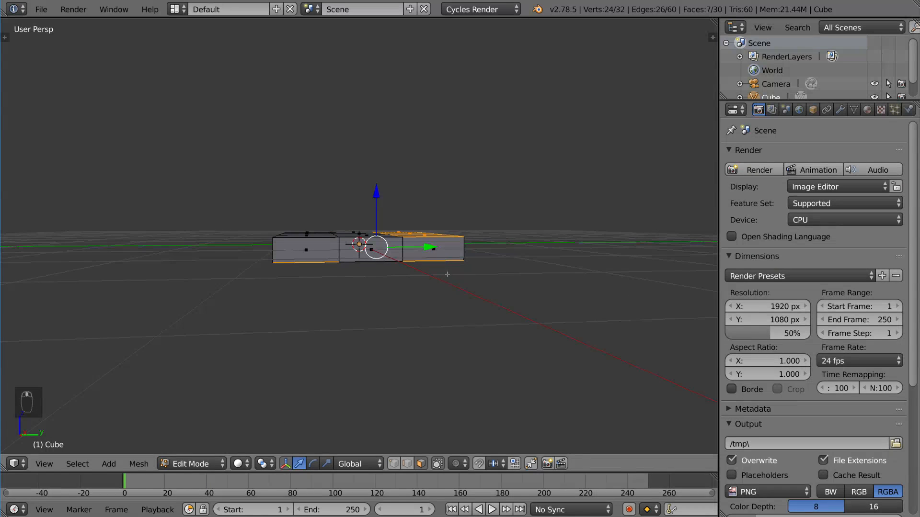
# - Extrude four legs downward and a tall backrest upward to form the chair, shown in object mode
pyautogui.press('e')
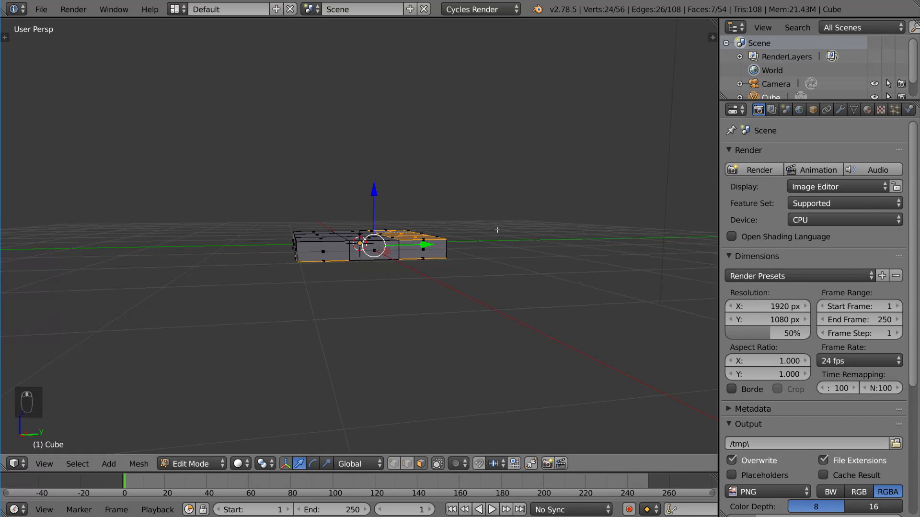
pyautogui.press('s')
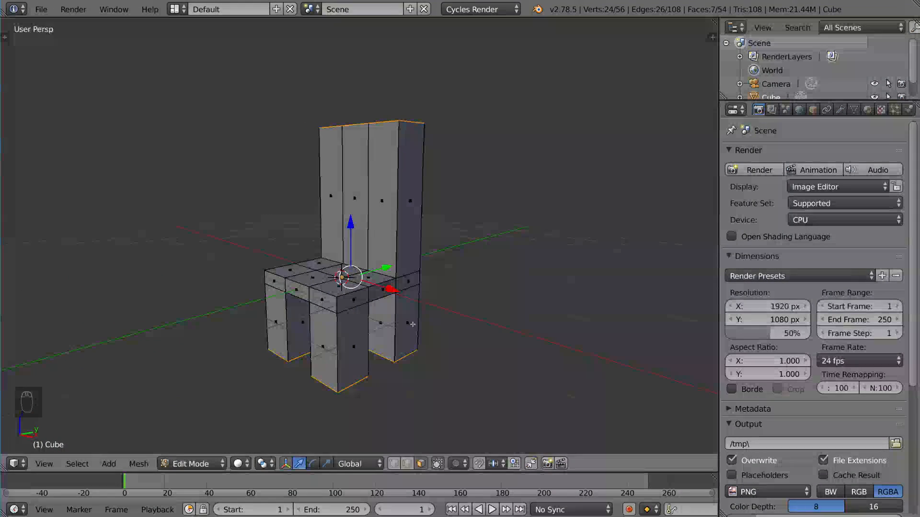
pyautogui.press('Tab')
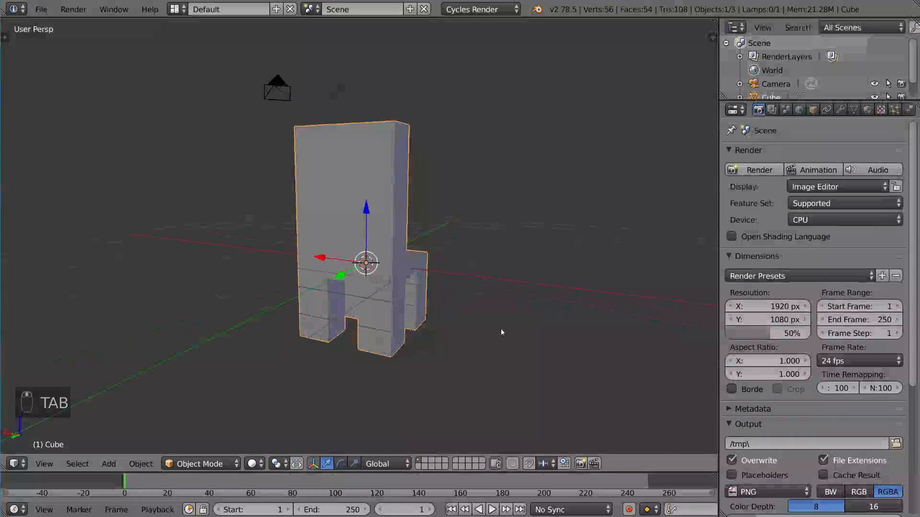